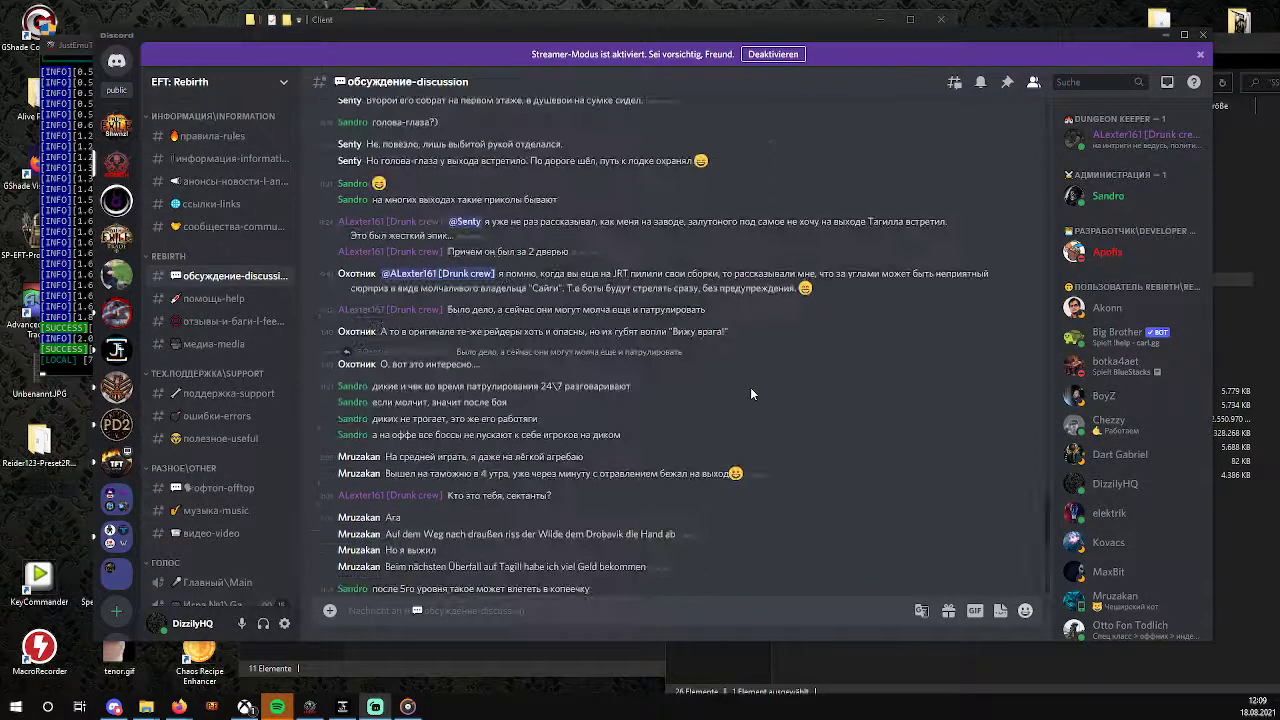
- Translate a Russian message in the discussion channel into German via 'Nachricht übersetzen'
scroll(down, 3)
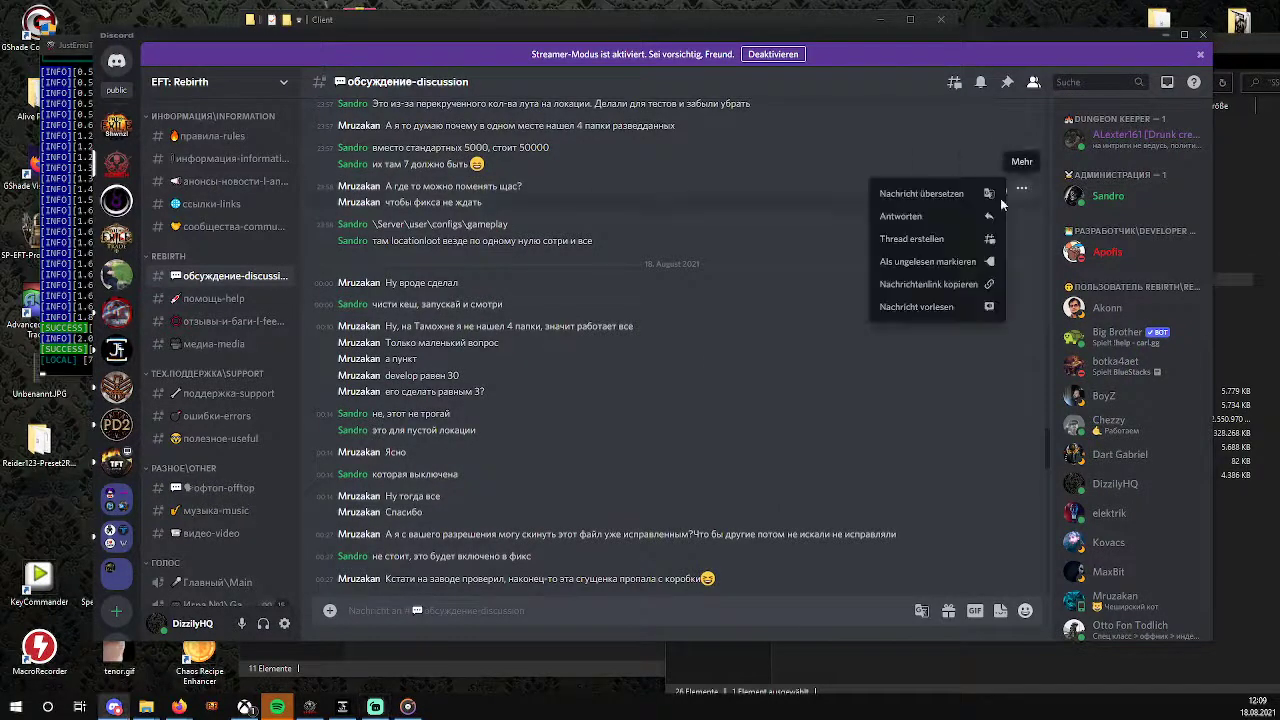
mouse_move(920, 192)
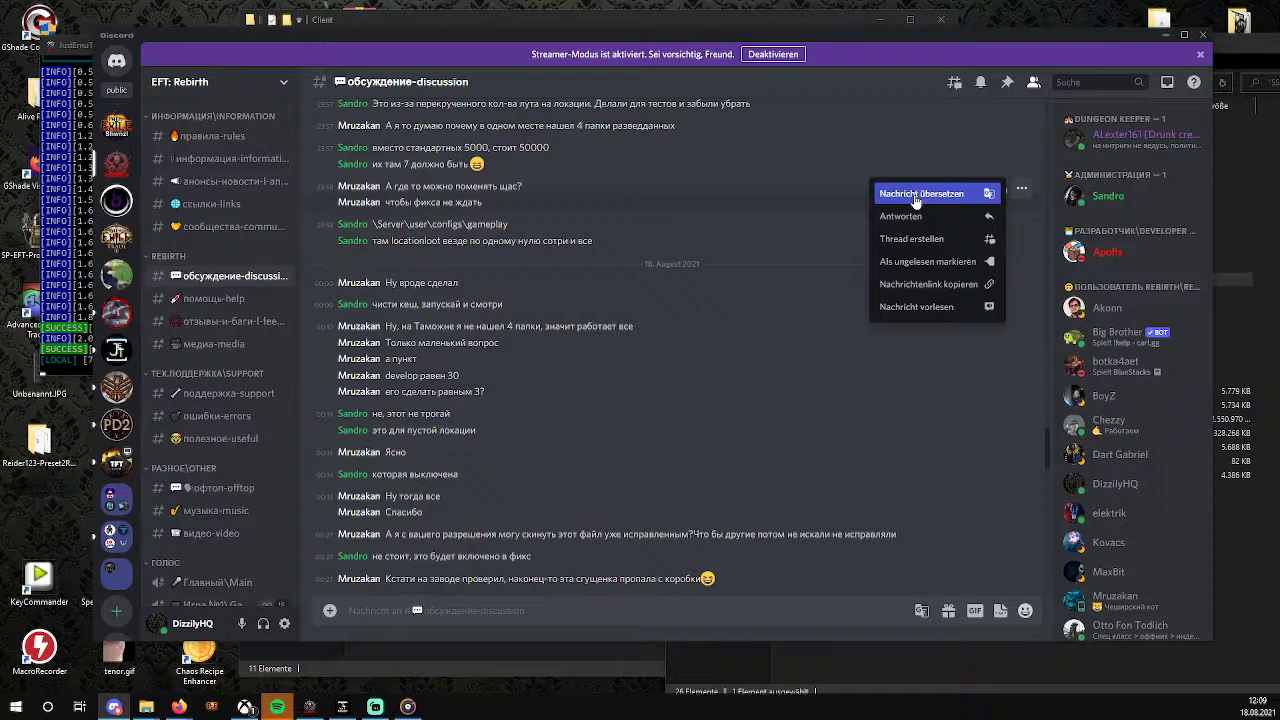
click(920, 192)
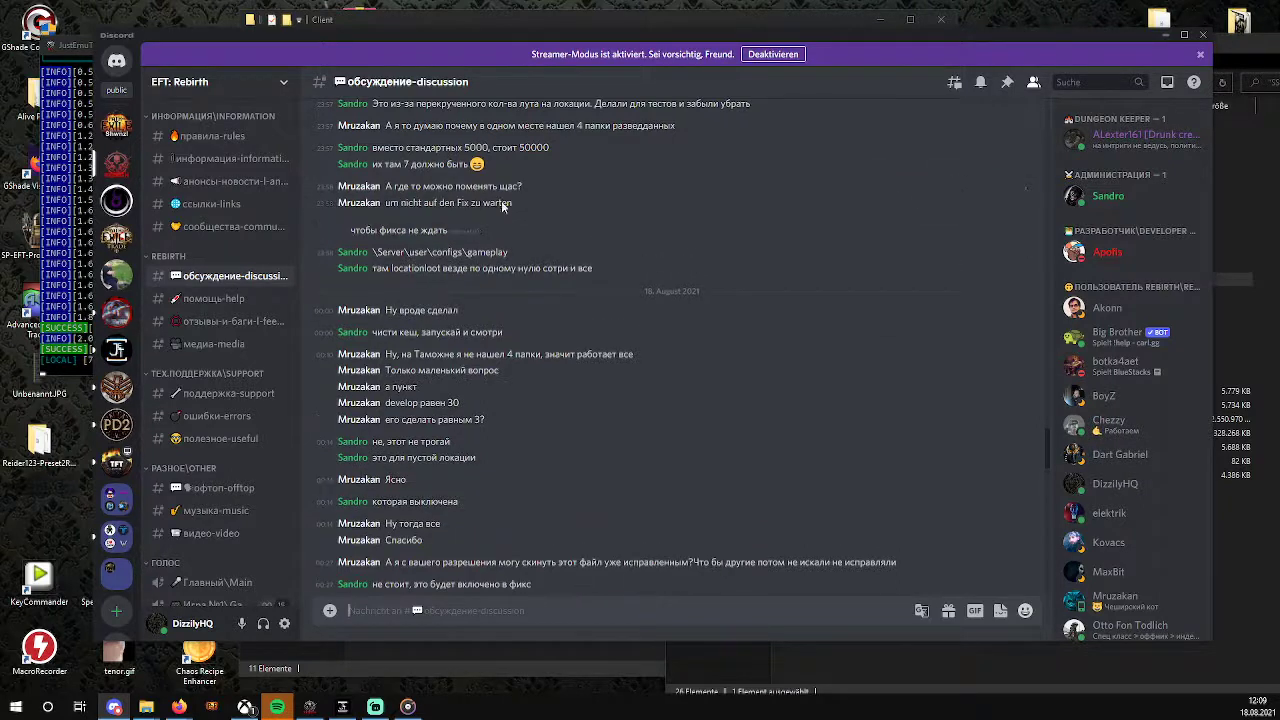
mouse_move(436, 216)
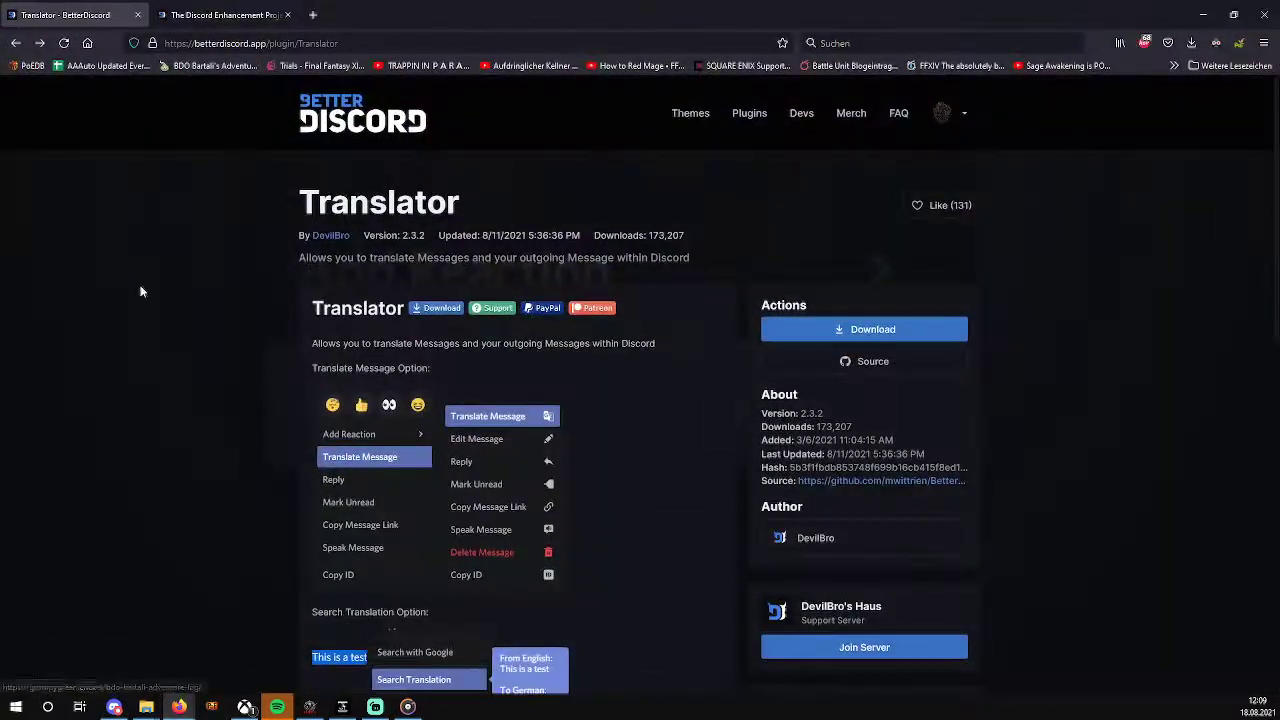
- Leave the Translator plugin page in Firefox and bring the Discord window back to the front
click(210, 14)
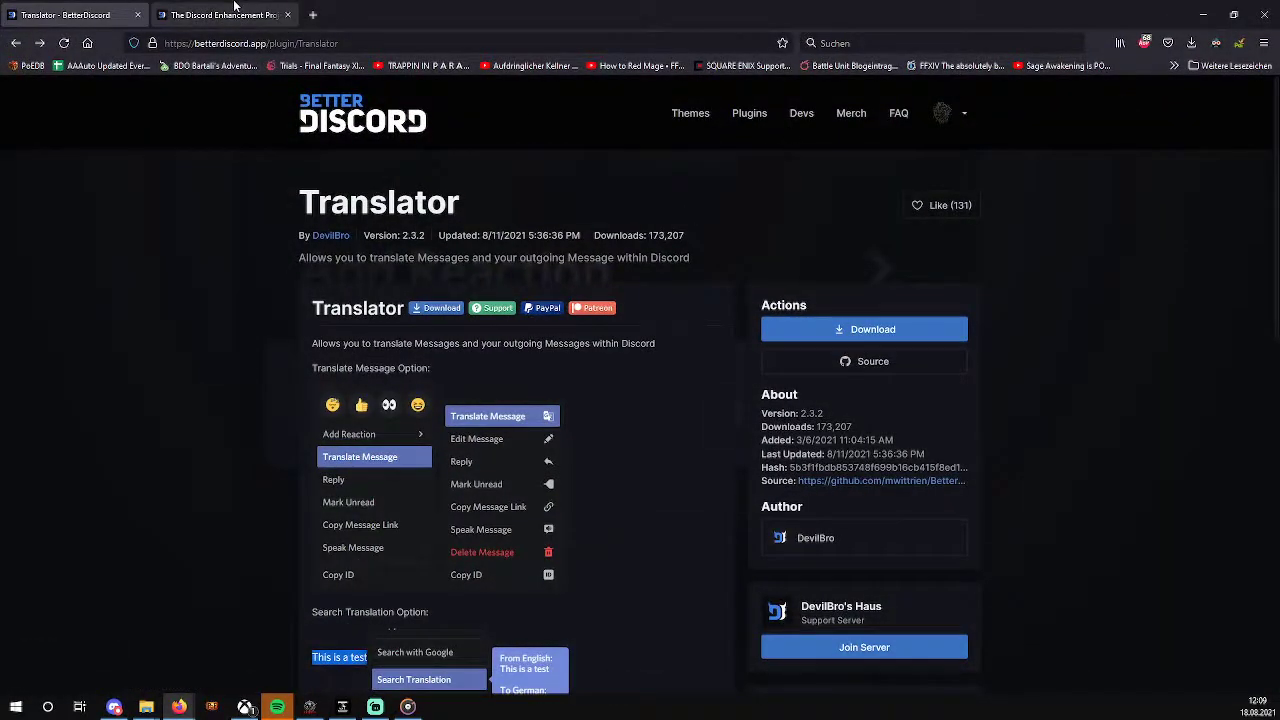
click(220, 14)
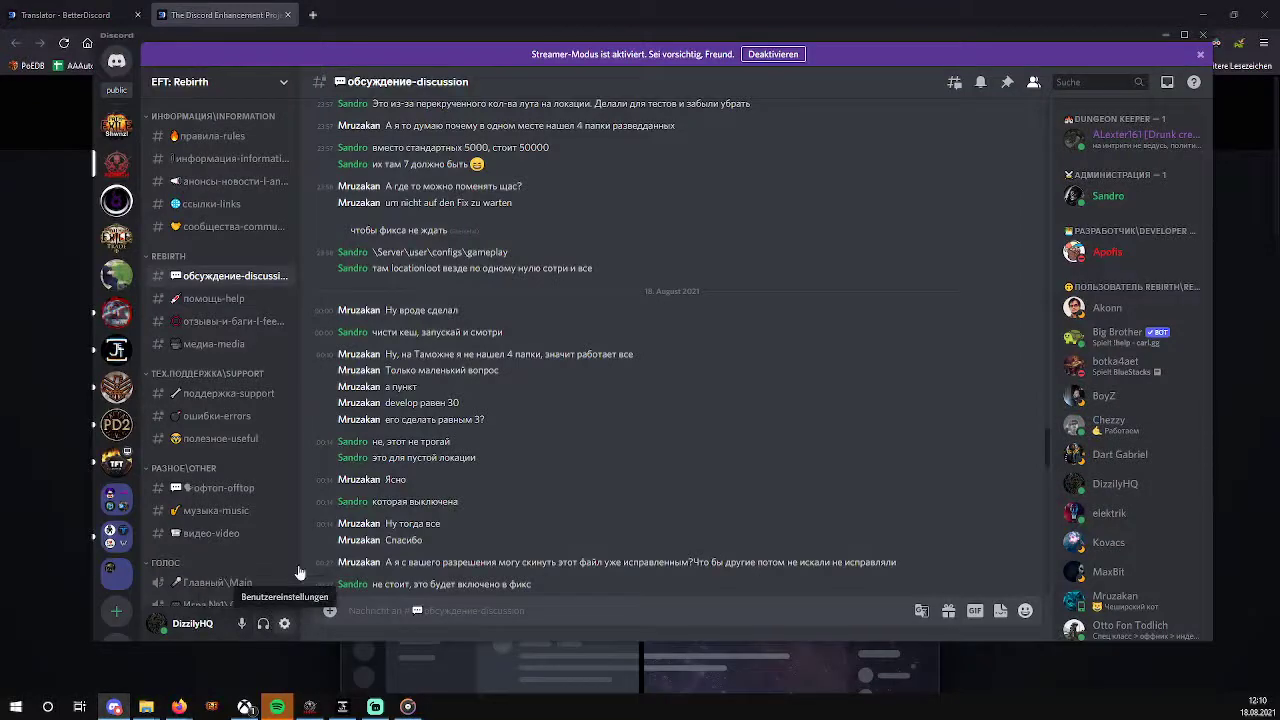
- Show the BetterDiscord plugins list with BDFDB and Translator enabled via User Settings
click(284, 624)
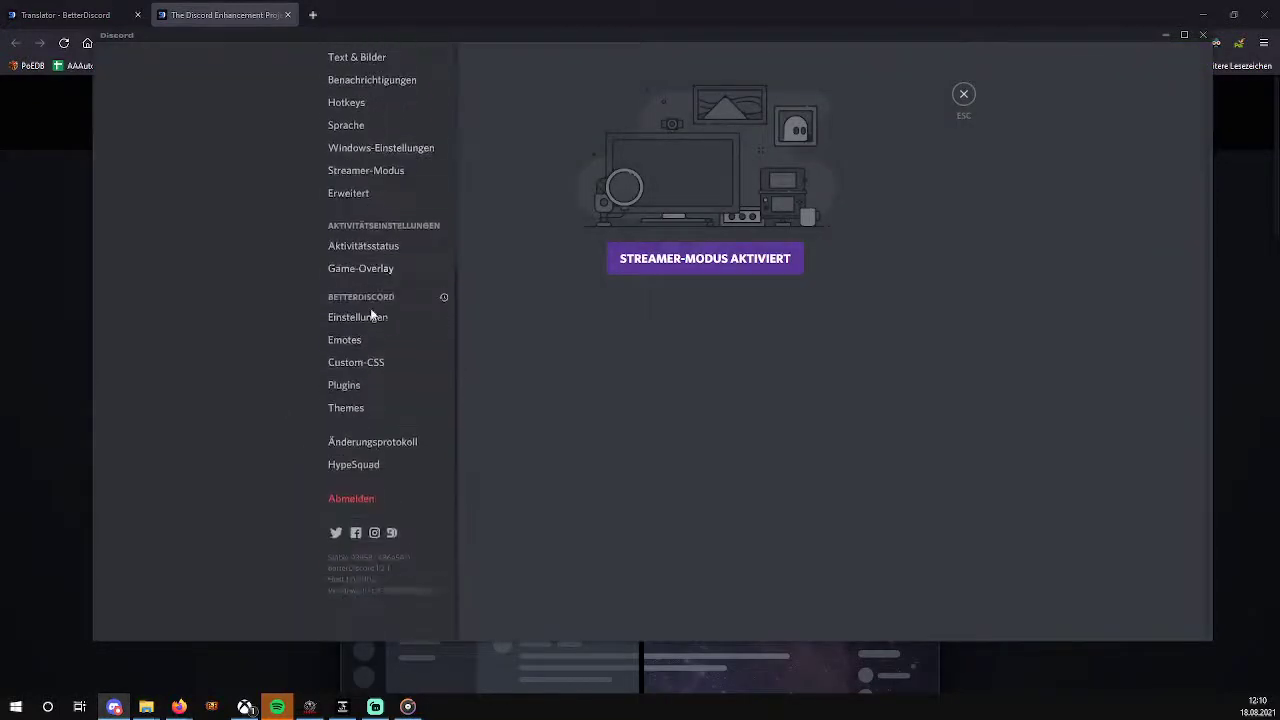
mouse_move(344, 384)
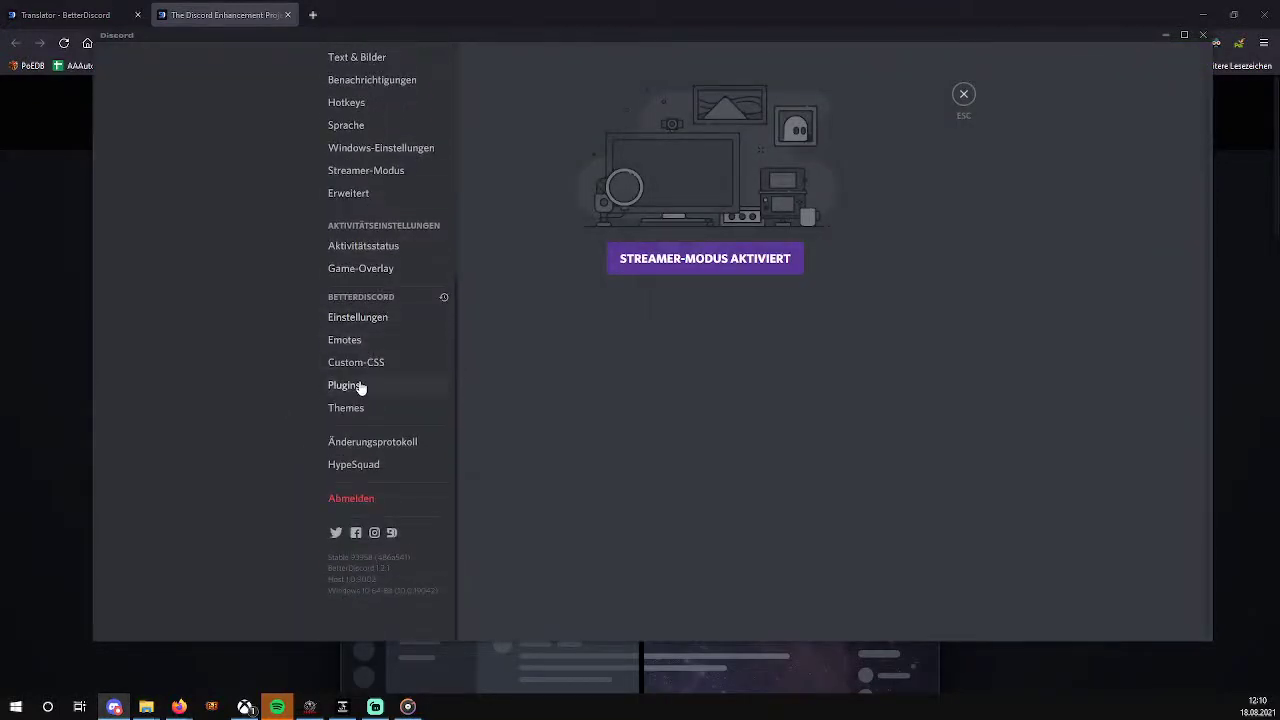
click(344, 384)
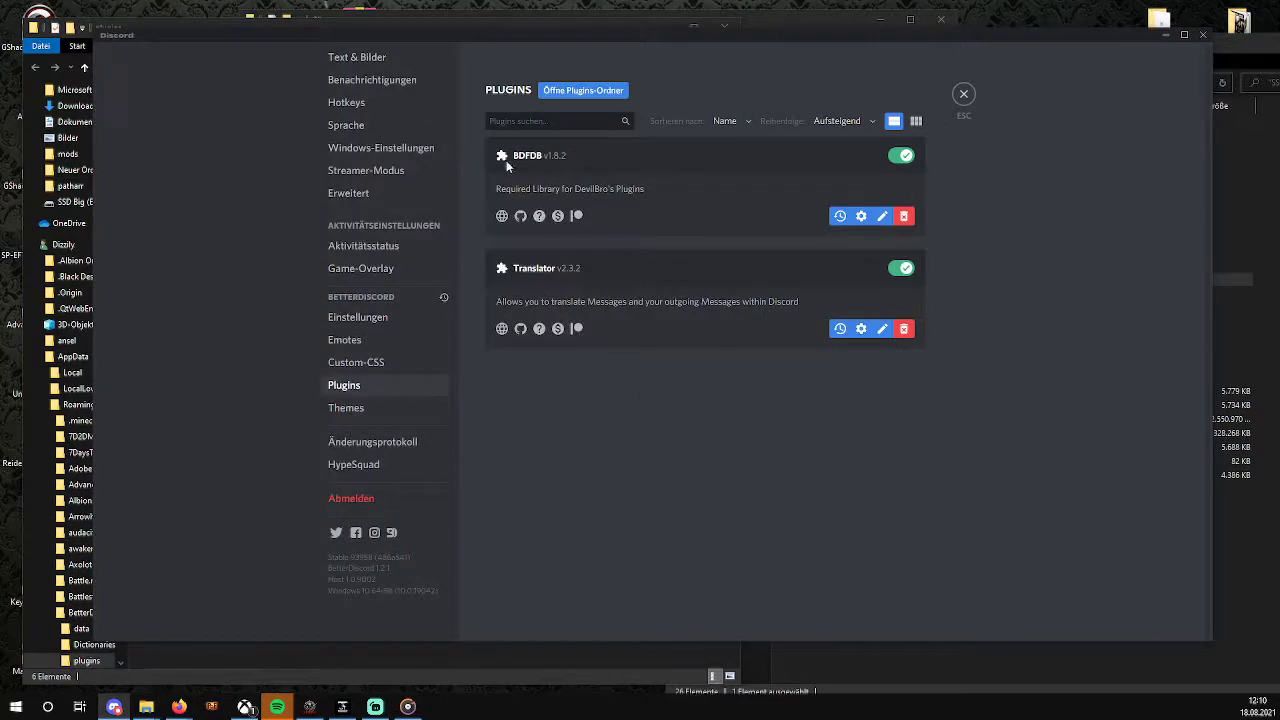
mouse_move(996, 120)
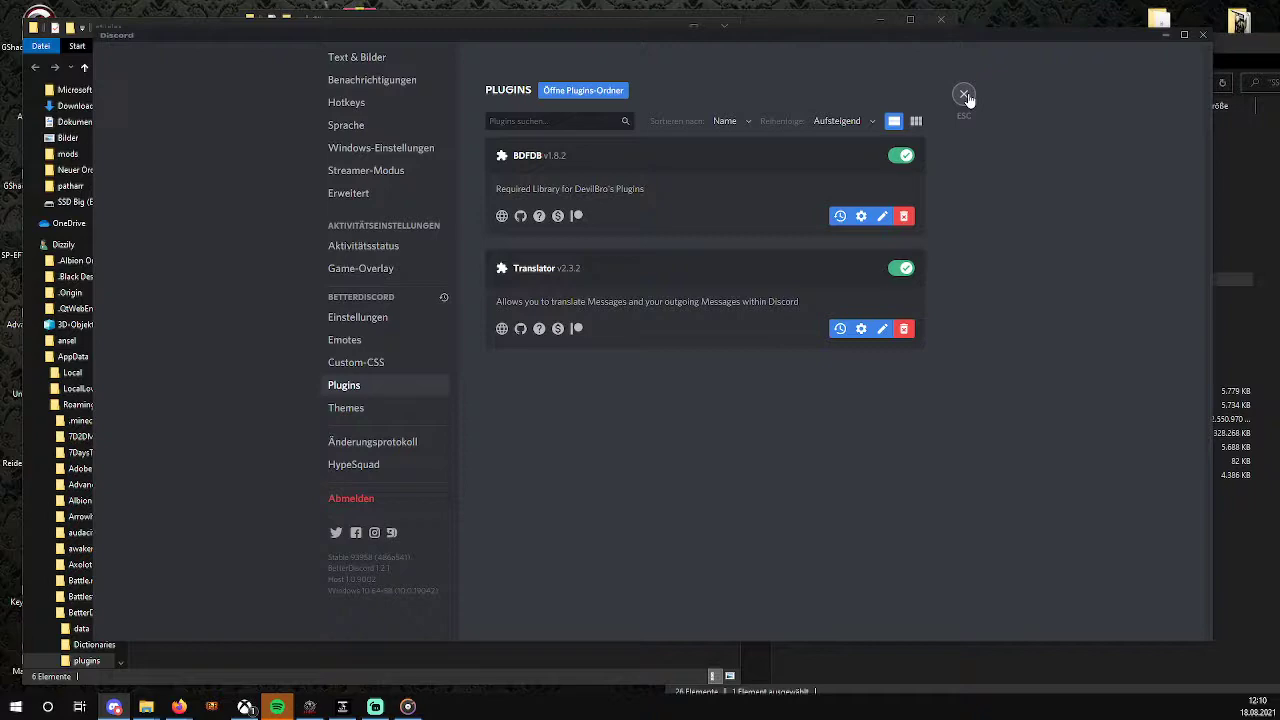
mouse_move(920, 124)
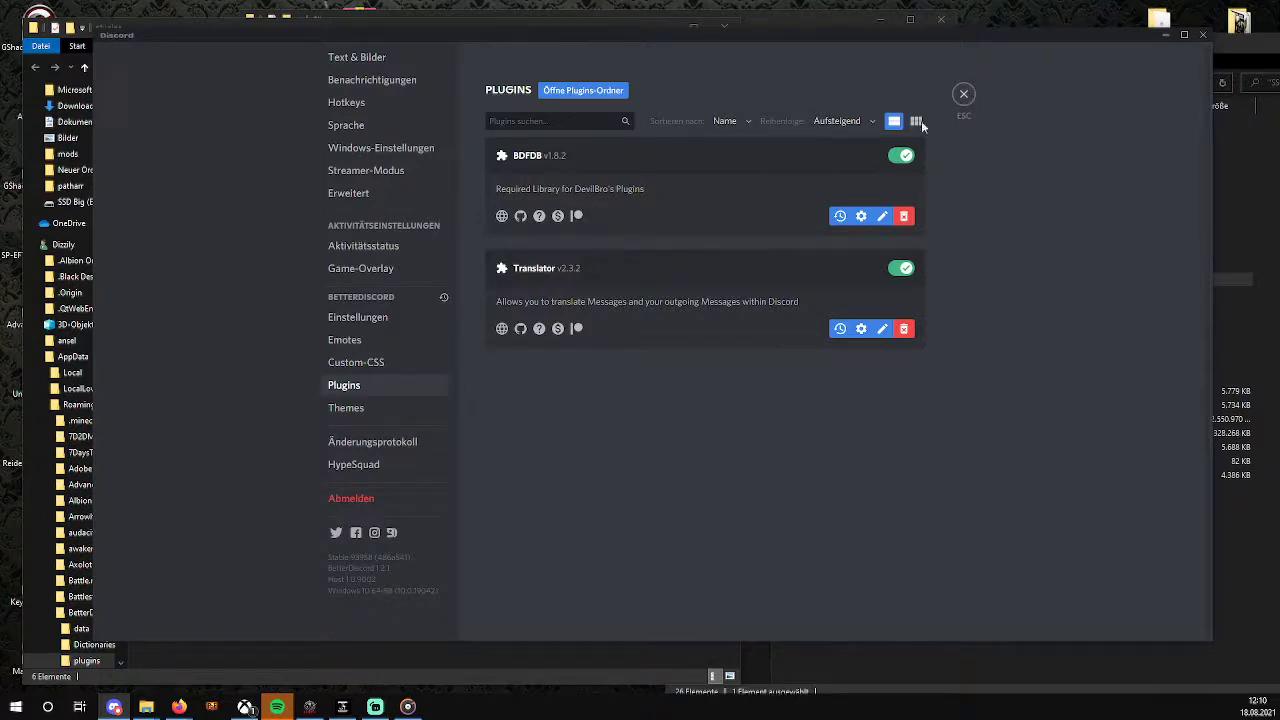
click(962, 94)
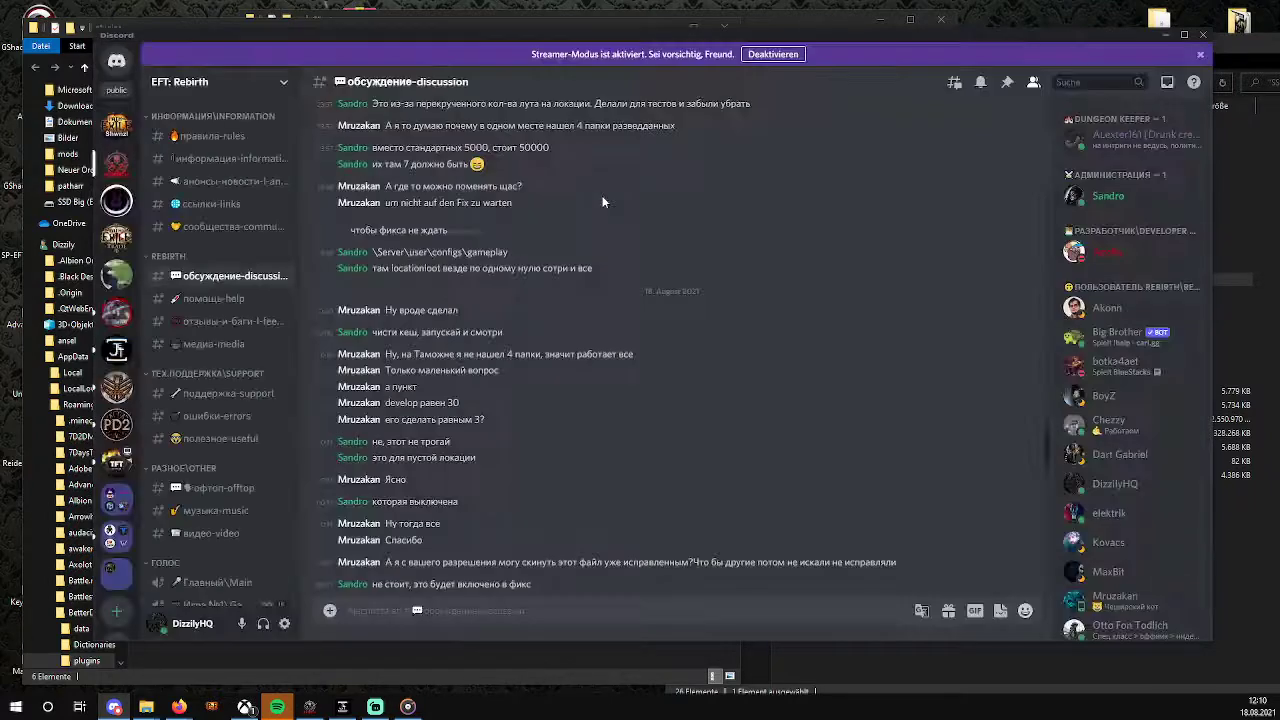
click(284, 624)
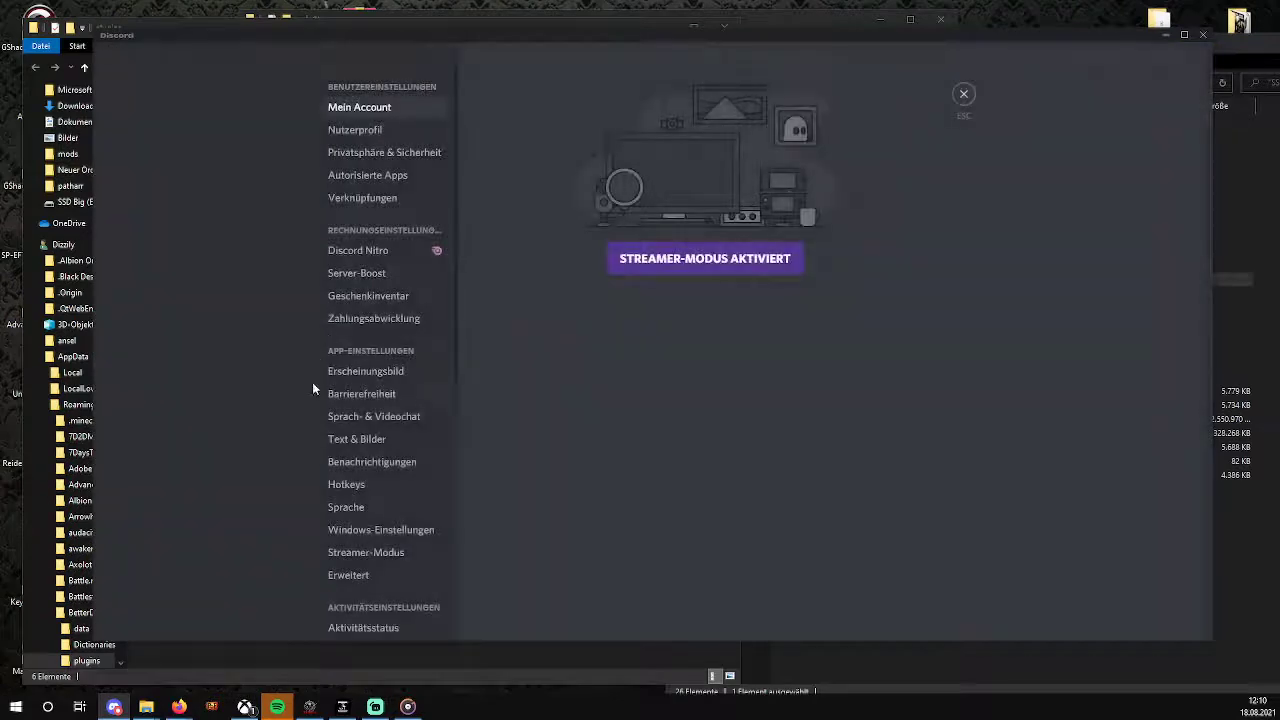
click(344, 384)
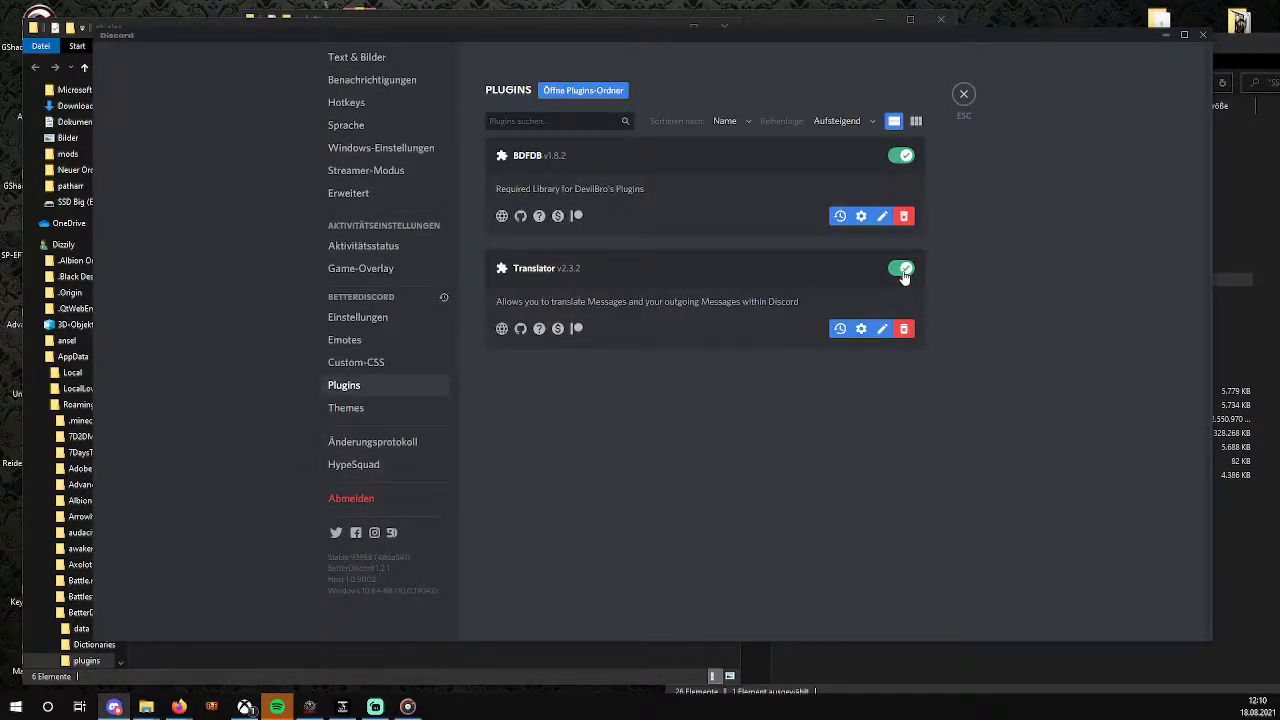
mouse_move(860, 328)
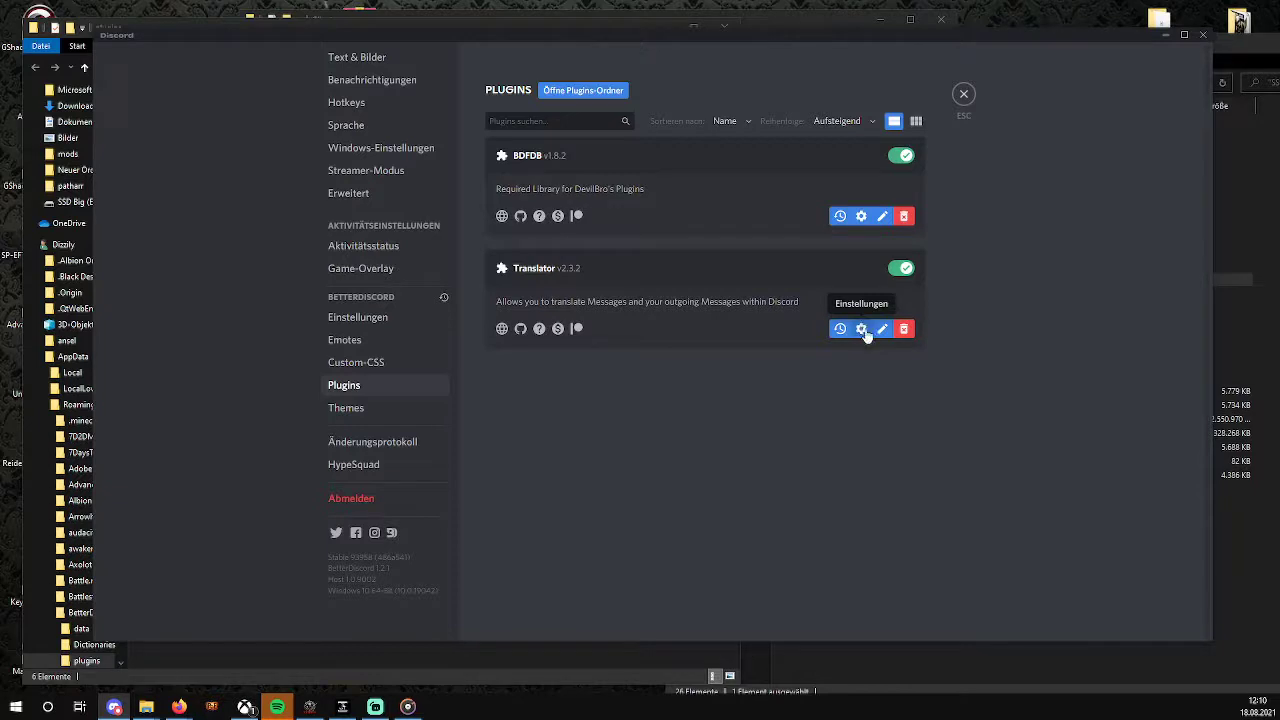
- Review the Translator plugin's channel translate button and per-channel state toggles, then save
click(860, 328)
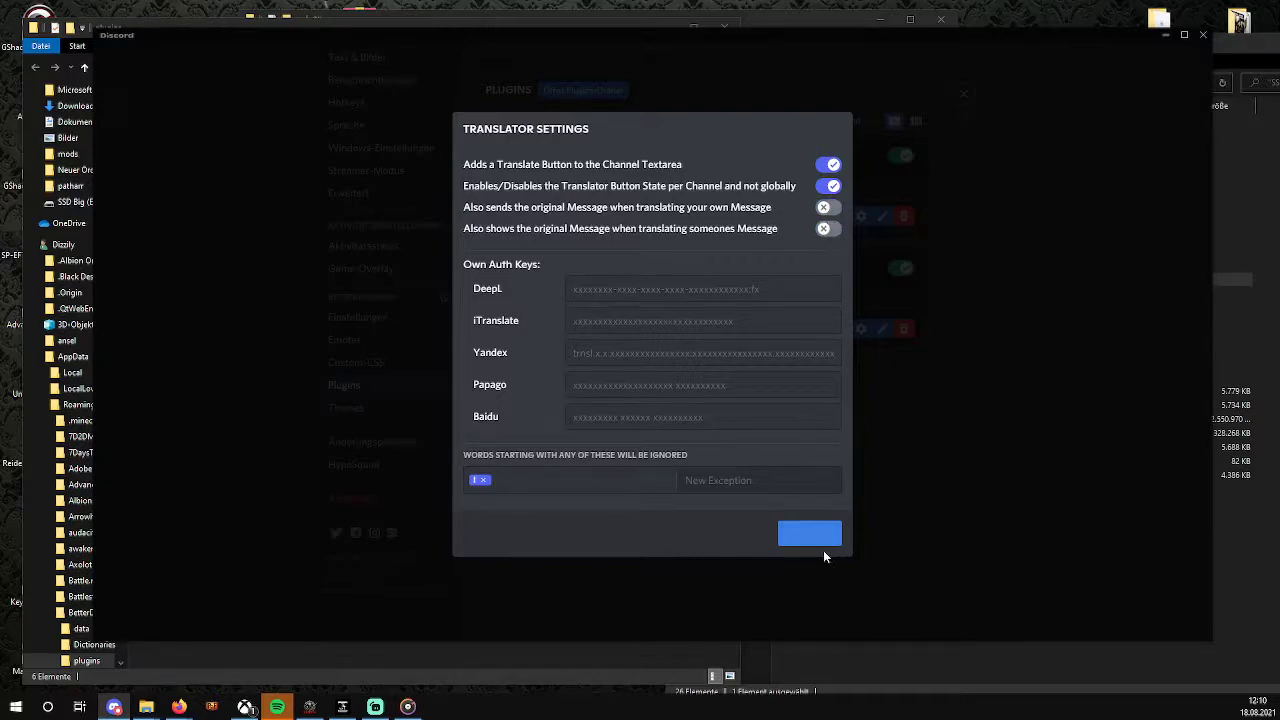
click(808, 532)
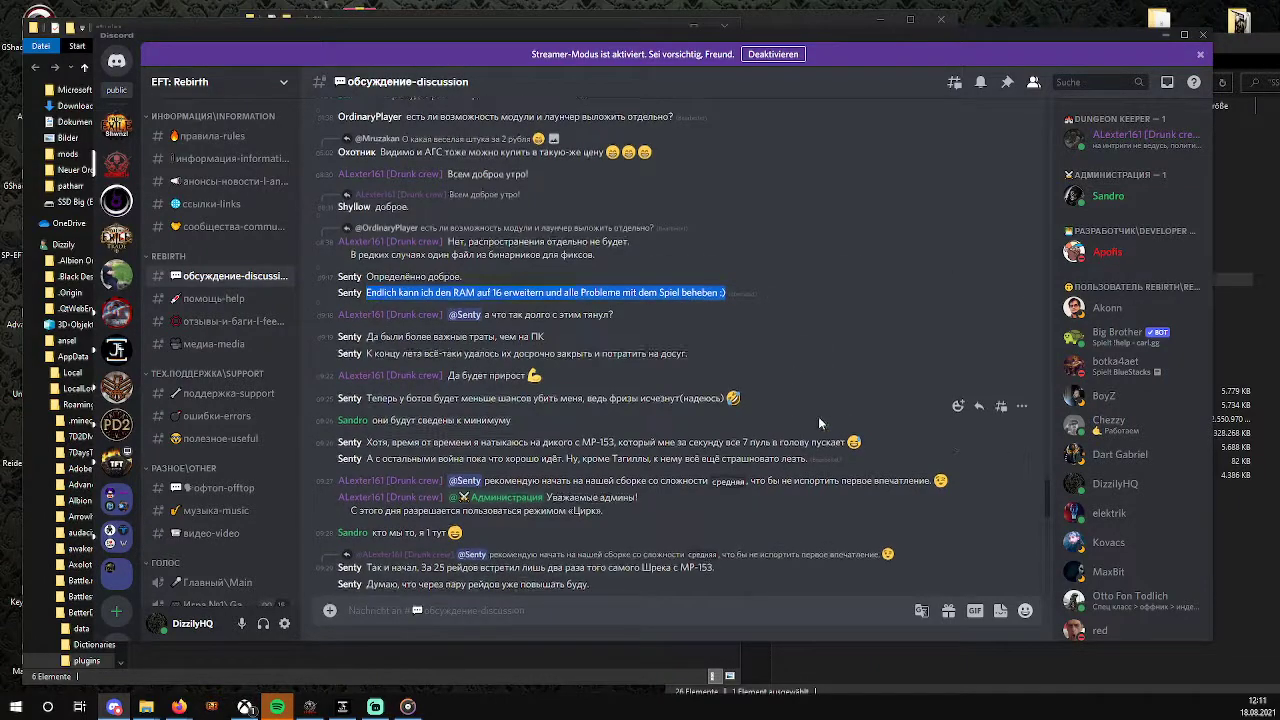
- Scroll to newer discussion-channel messages showing several German lines amid the Russian chat
scroll(down, 3)
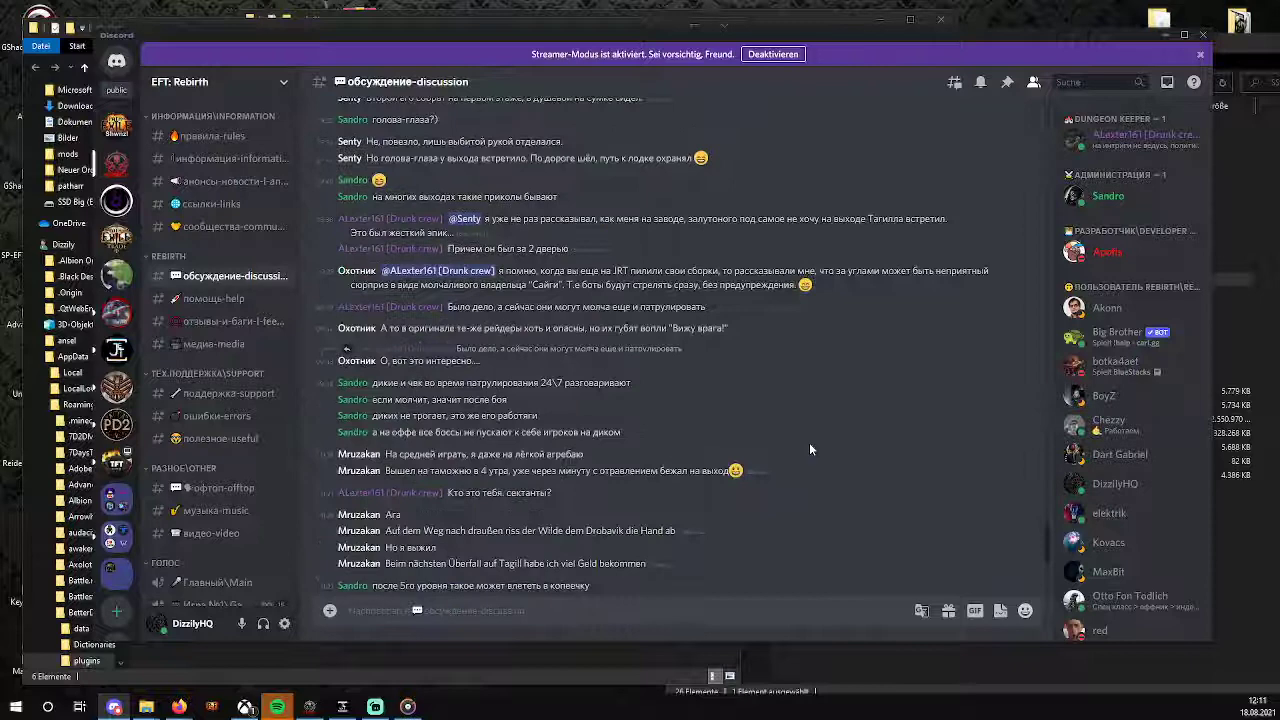
scroll(down, 3)
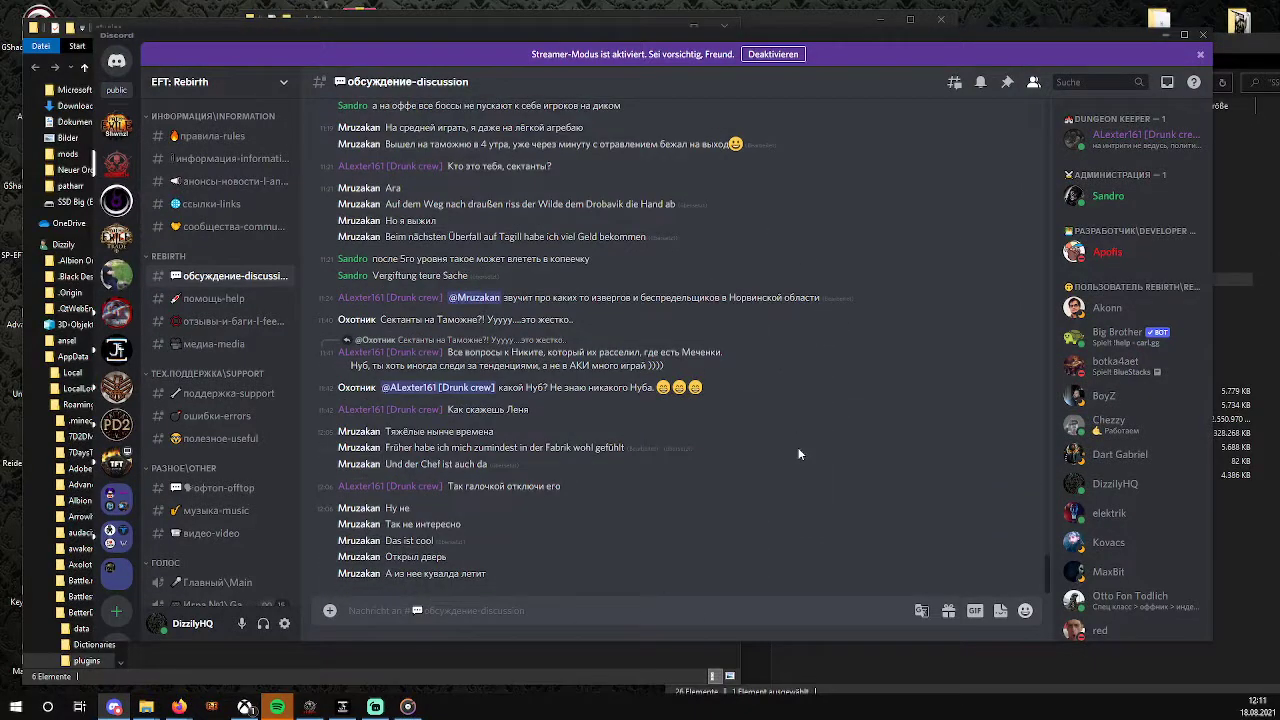
mouse_move(770, 454)
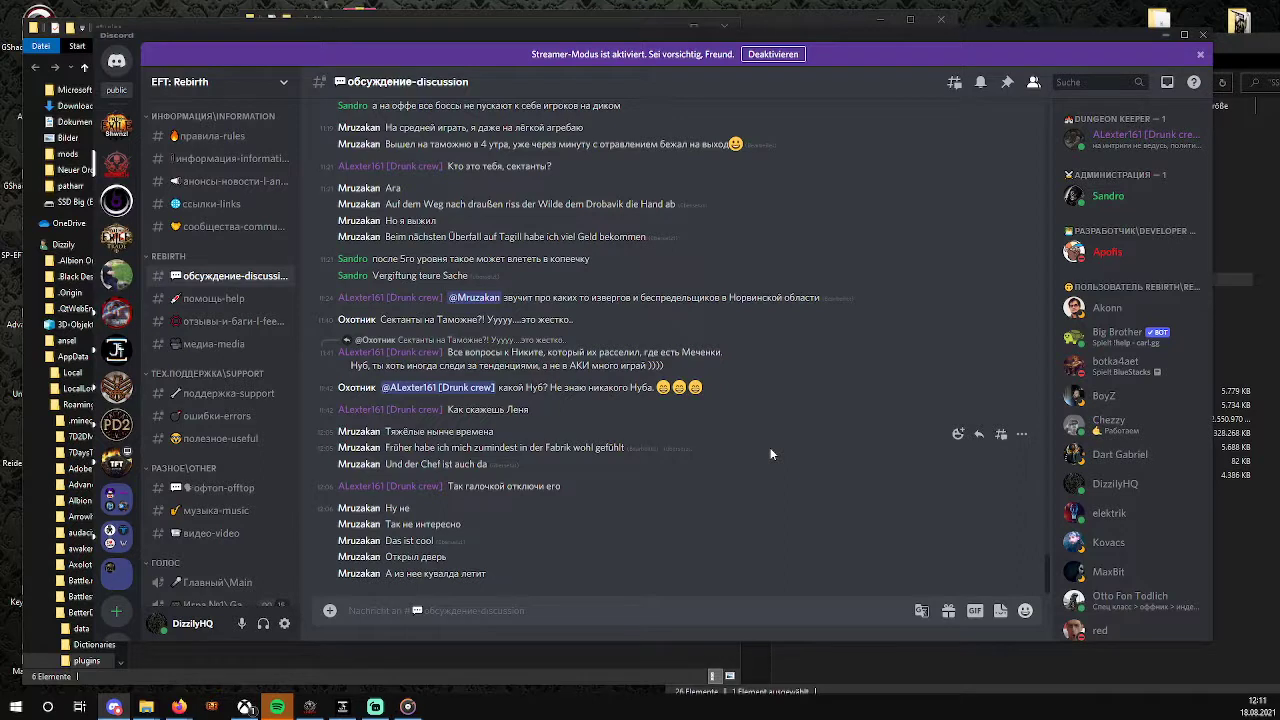
mouse_move(764, 452)
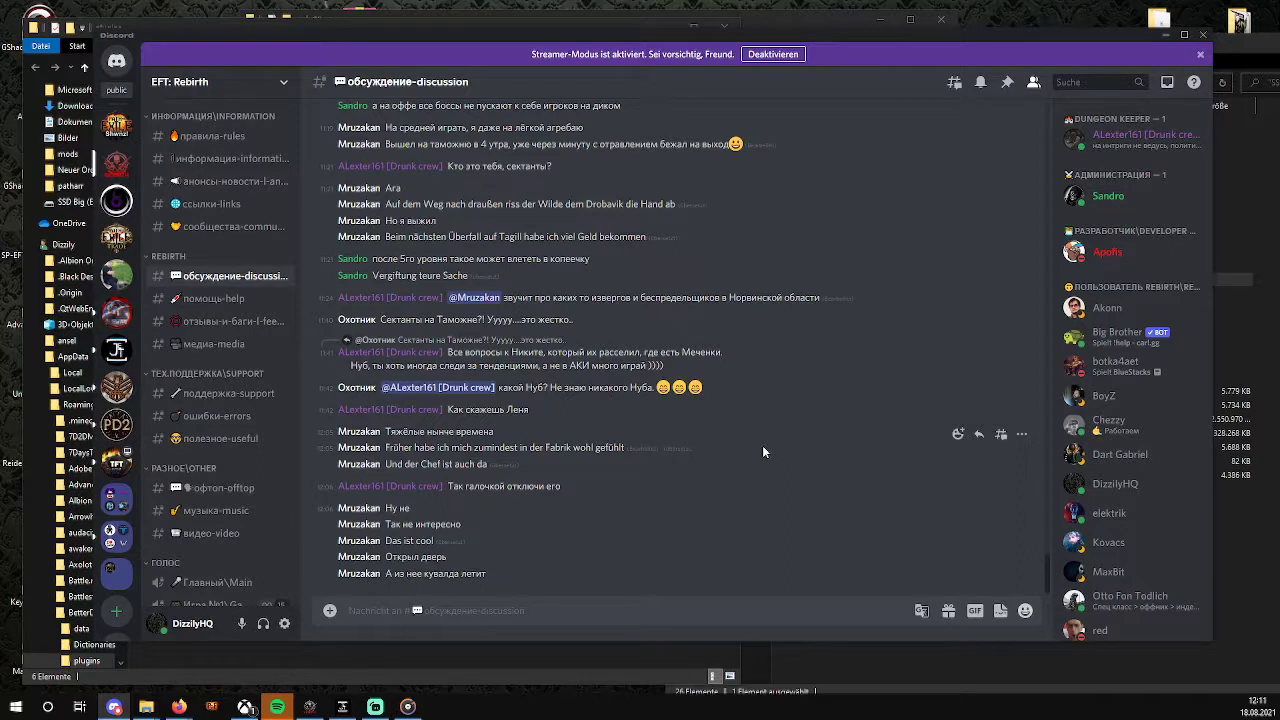